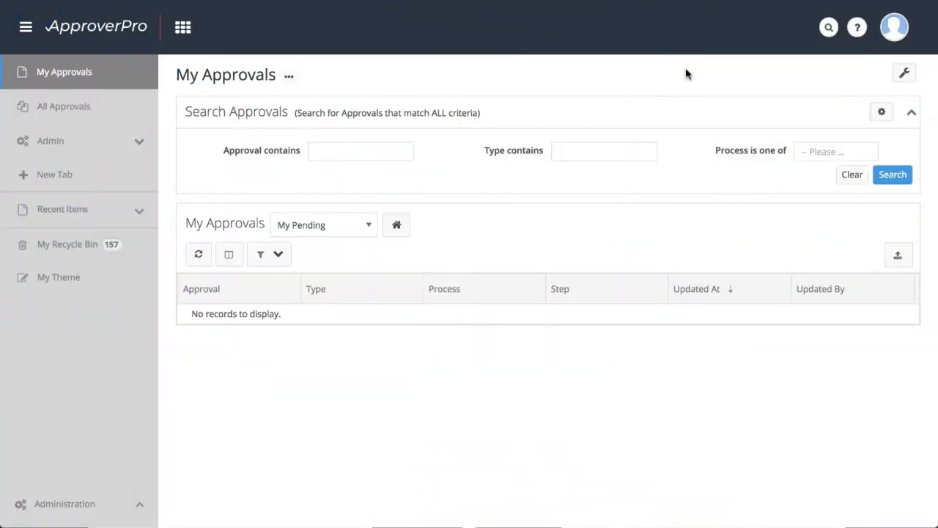
Create the approval process 'Purchase Orders Under £1000' from Admin > Approval Processes.
left_click(49, 141)
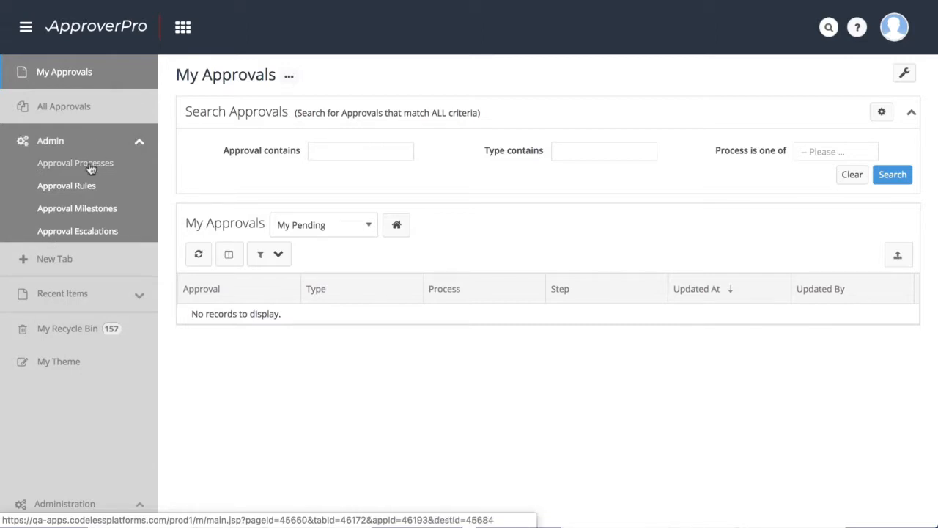
left_click(74, 163)
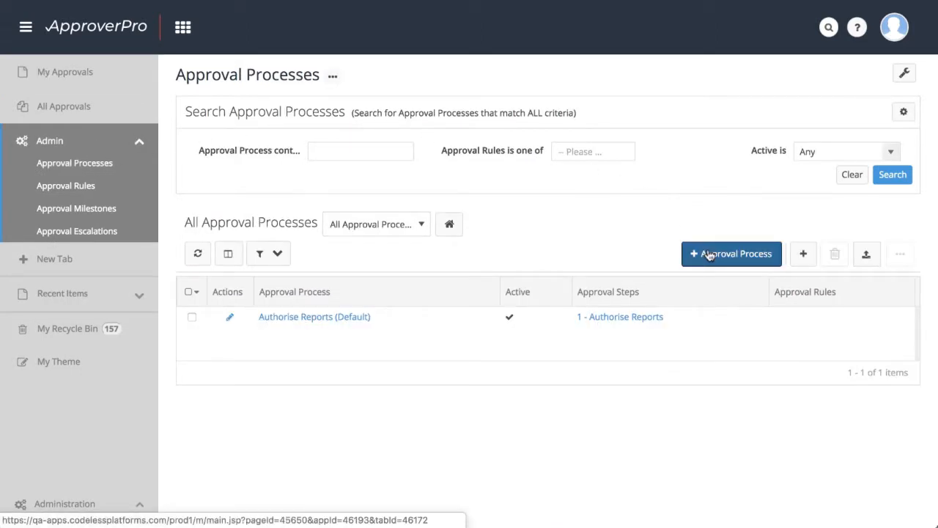
left_click(730, 254)
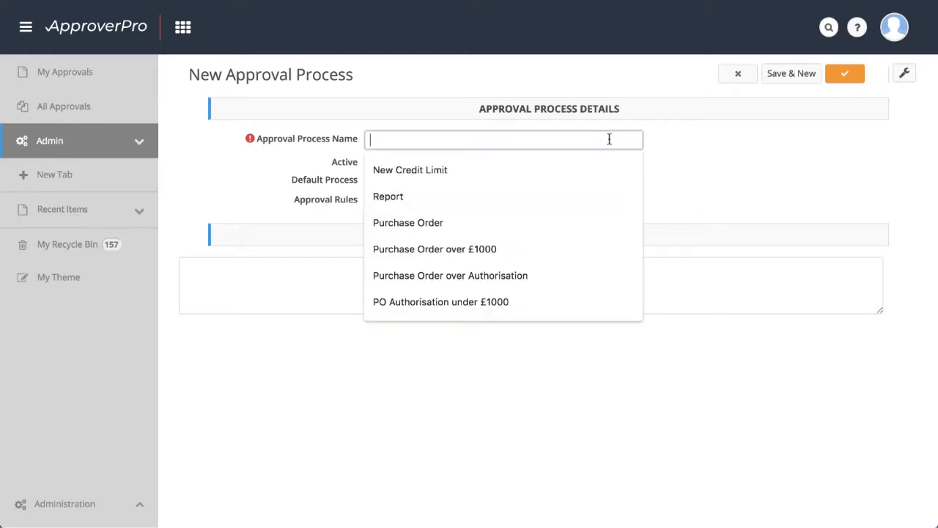
type("Purchase Orders Under £1000")
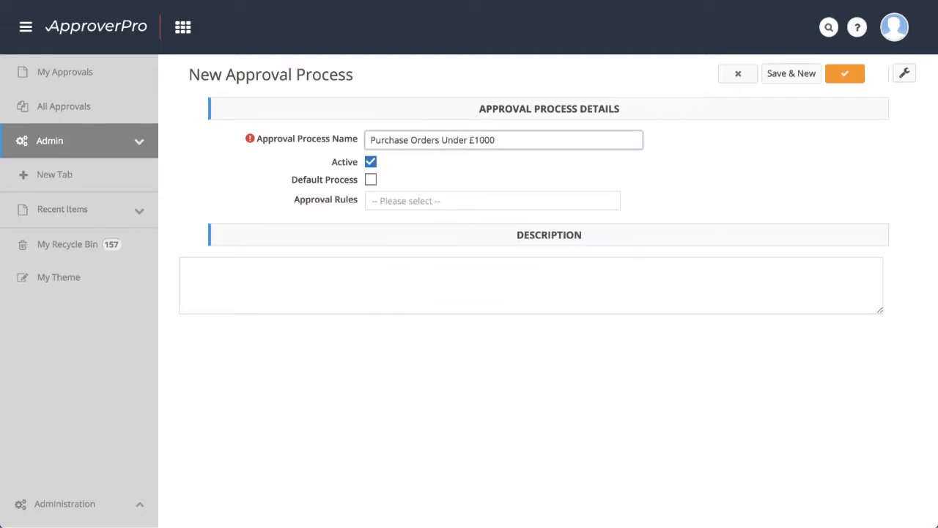
Add and save a second process, 'Purchase Orders Over £1000', then view the Approval Rules list.
type("Purchase")
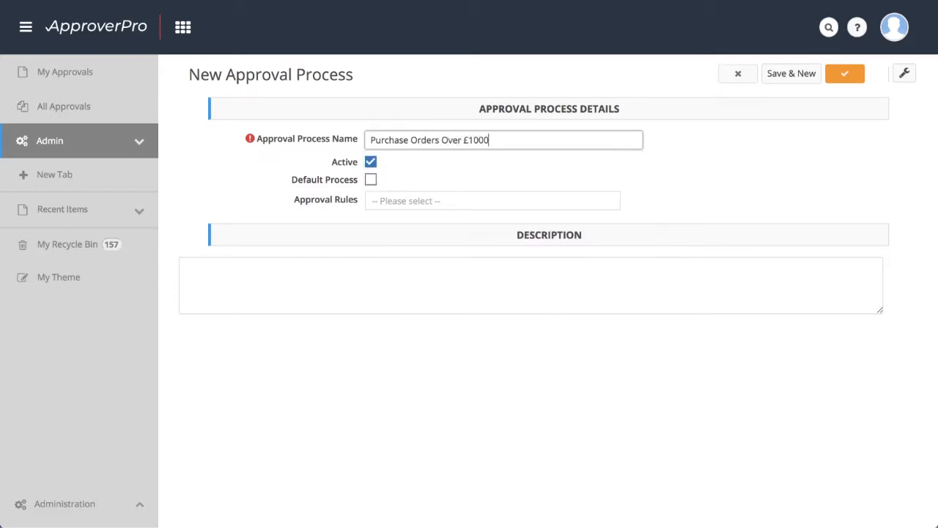
left_click(845, 73)
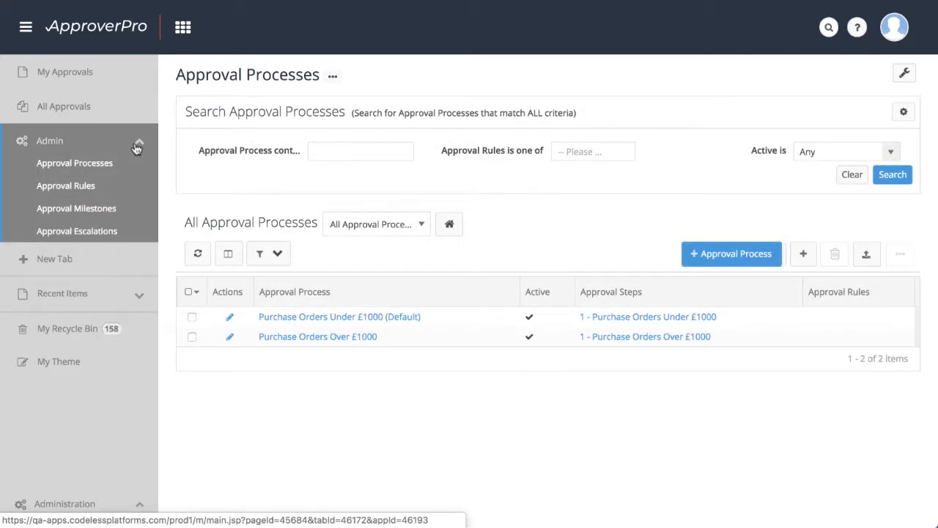
left_click(64, 185)
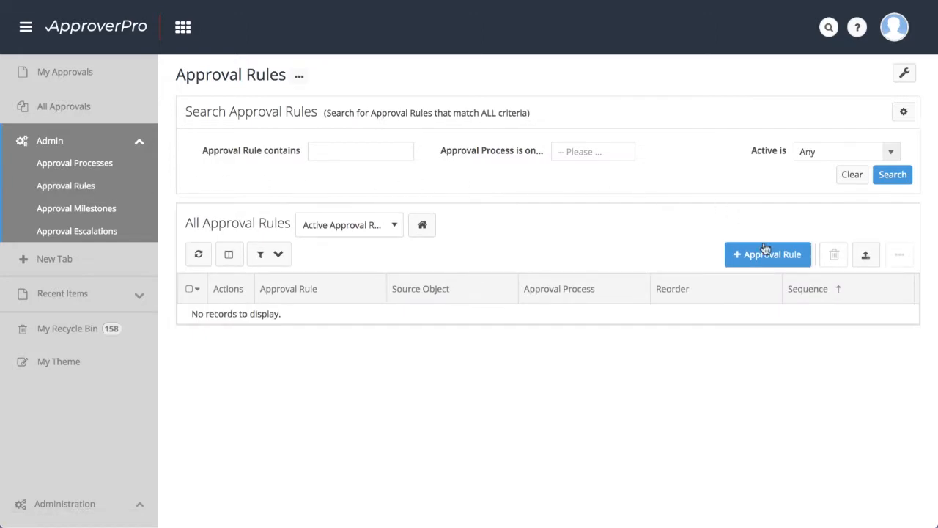
Create rule 'PO Total Under £1000' on Purchase_Orders with TotalExp < 1000 and Save & New.
left_click(768, 255)
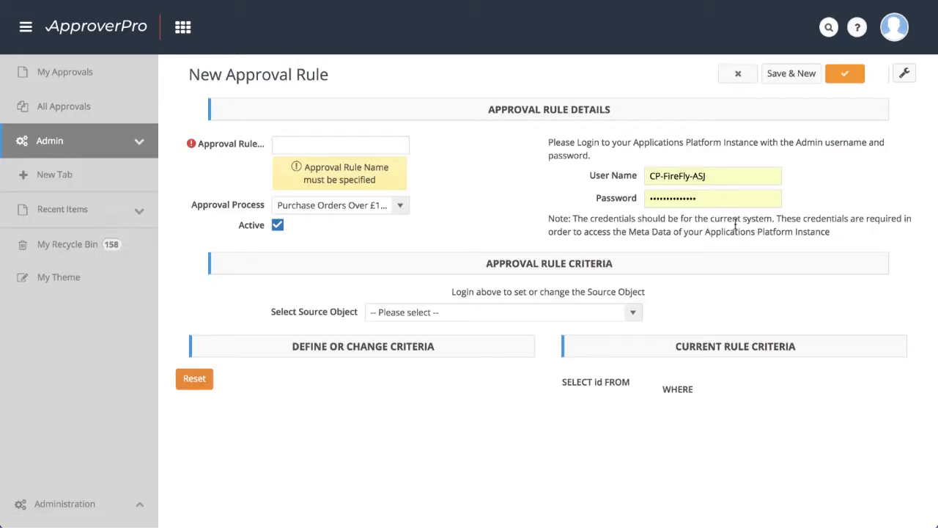
left_click(340, 144)
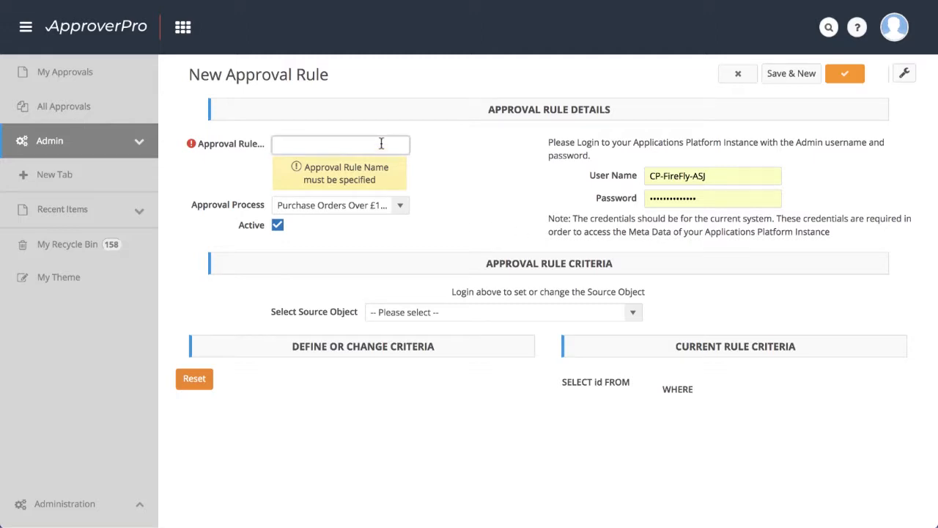
type("PO Total Under £1000")
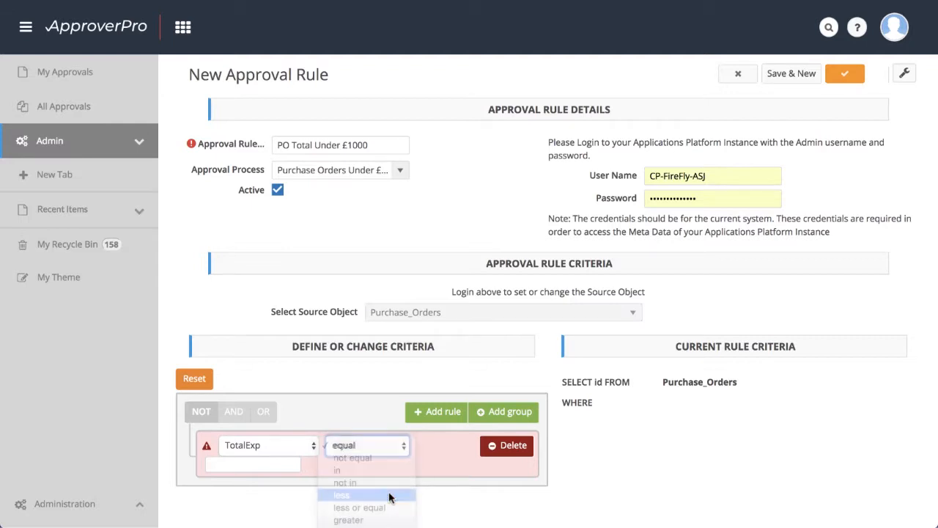
left_click(342, 494)
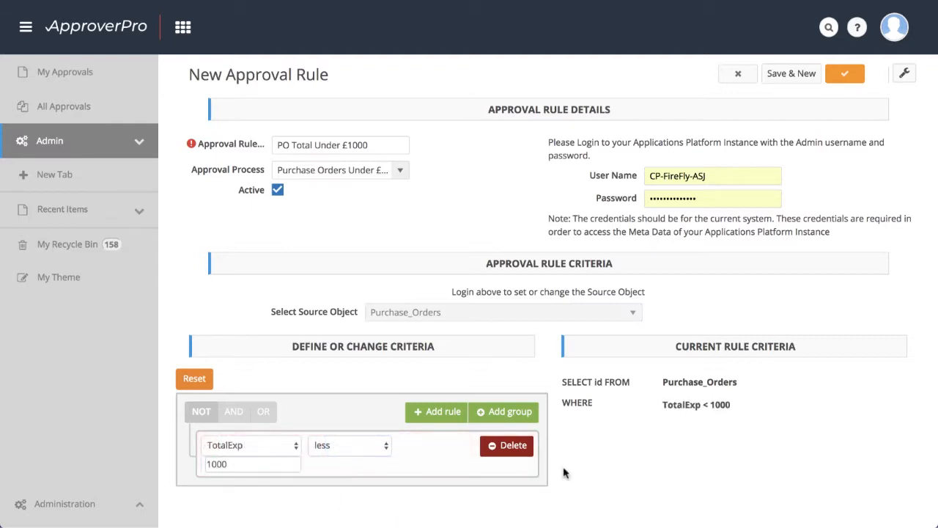
mouse_move(802, 91)
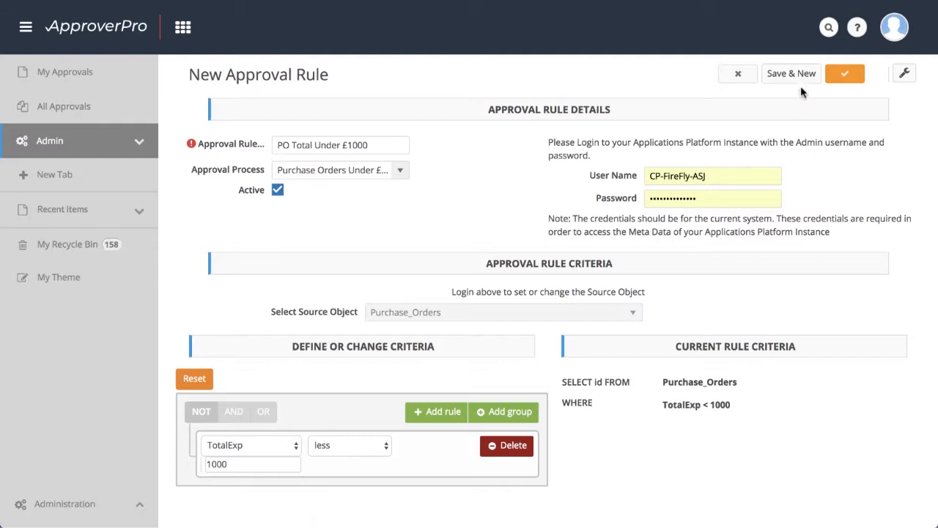
left_click(340, 145)
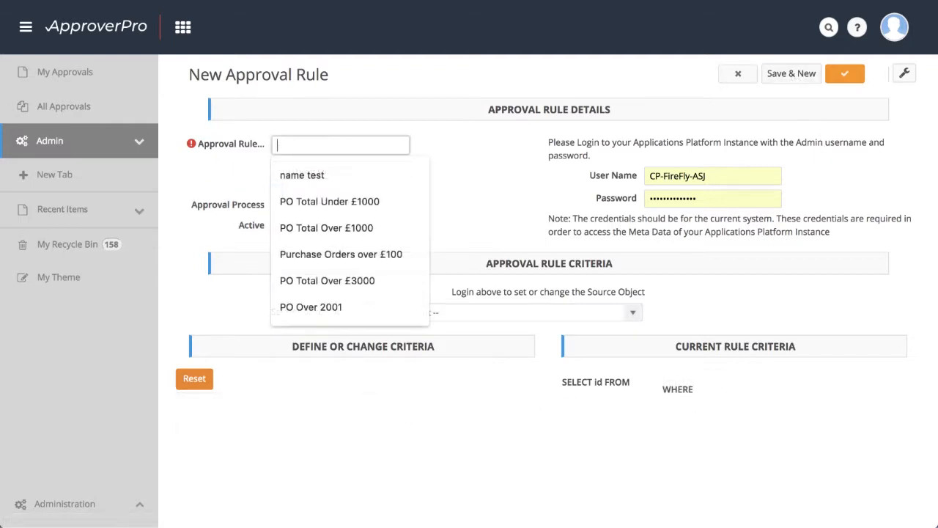
Save rule 'PO Over £1000' for the Over £1000 process with TotalExp >= 1000.
type("PO Over £1000")
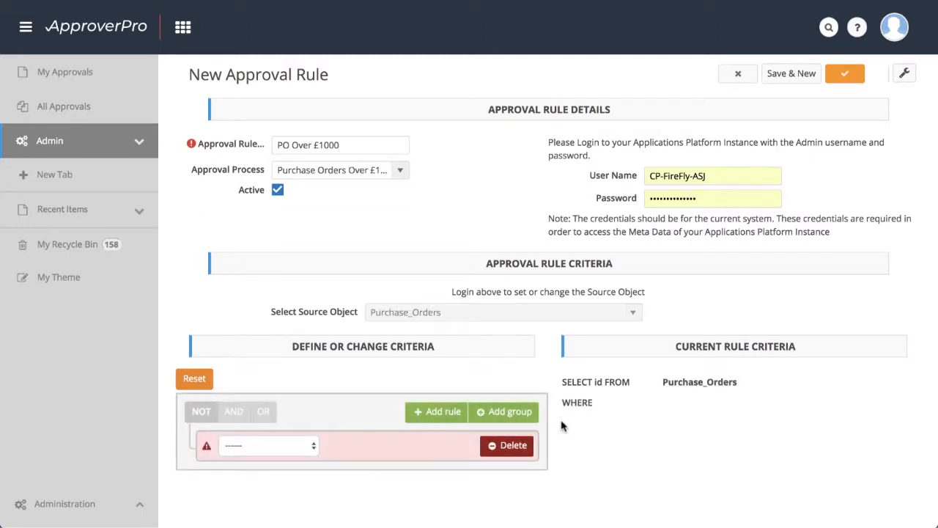
left_click(267, 445)
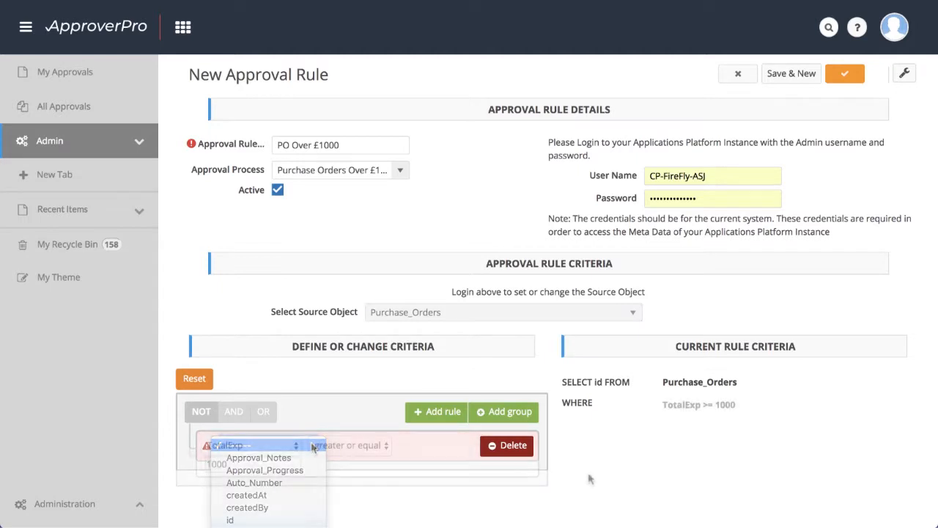
left_click(253, 446)
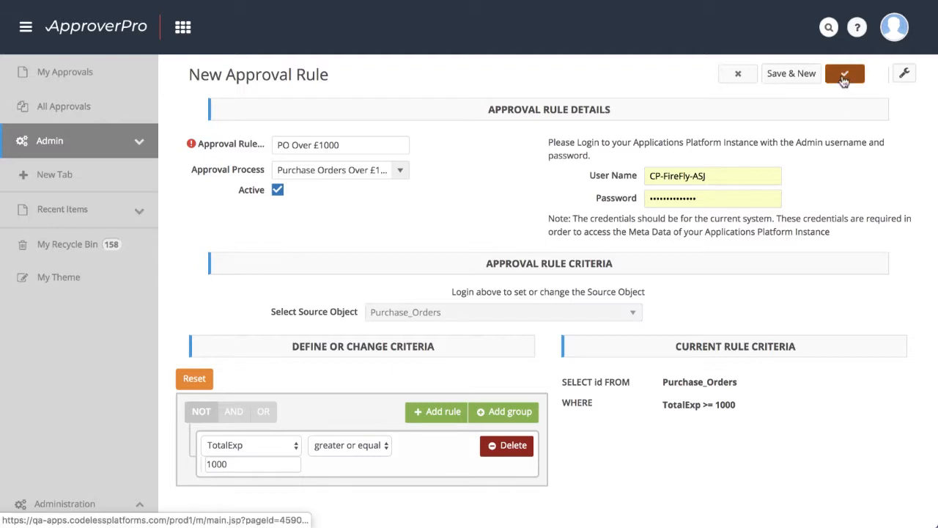
left_click(845, 74)
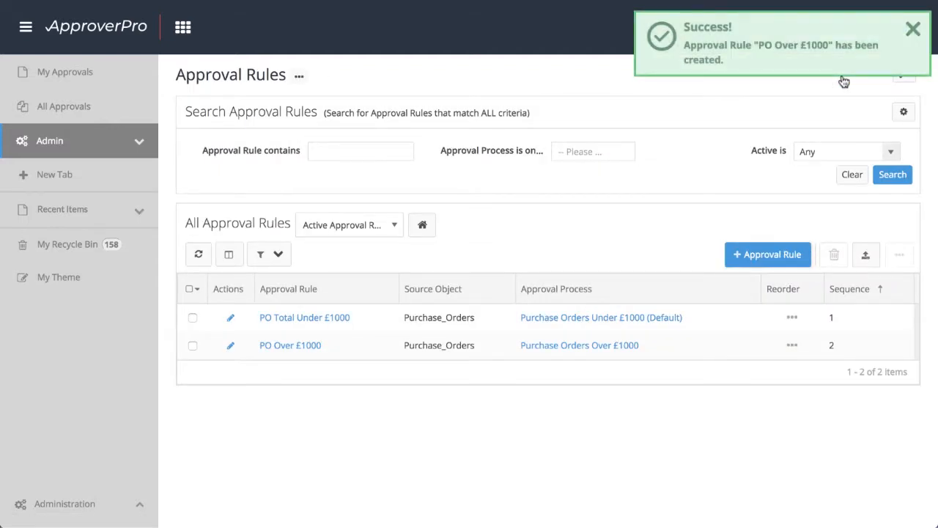
left_click(912, 29)
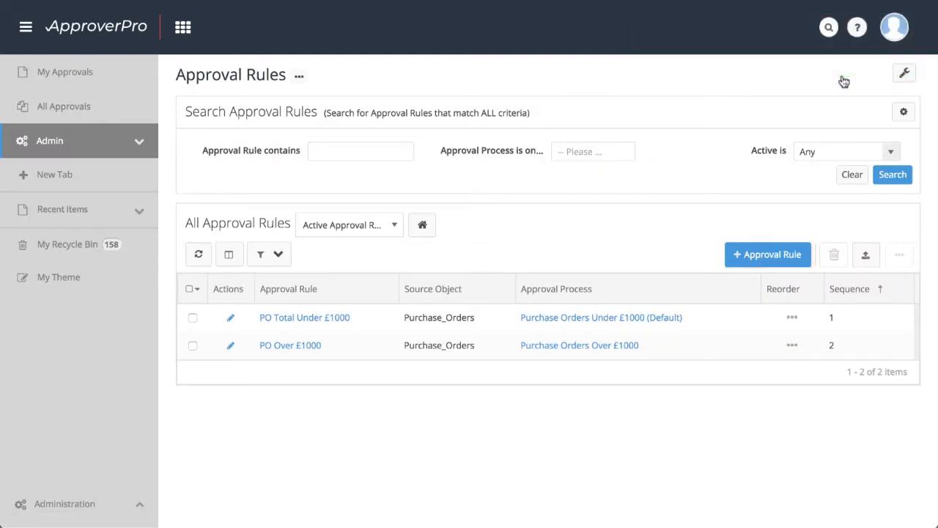
mouse_move(820, 47)
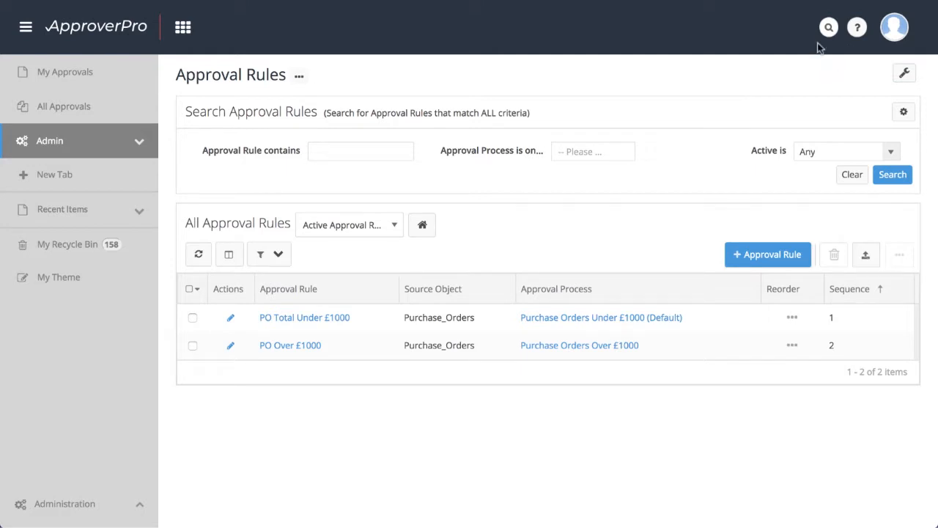
Edit step 1 of the Purchase Orders Over £1000 process.
left_click(50, 140)
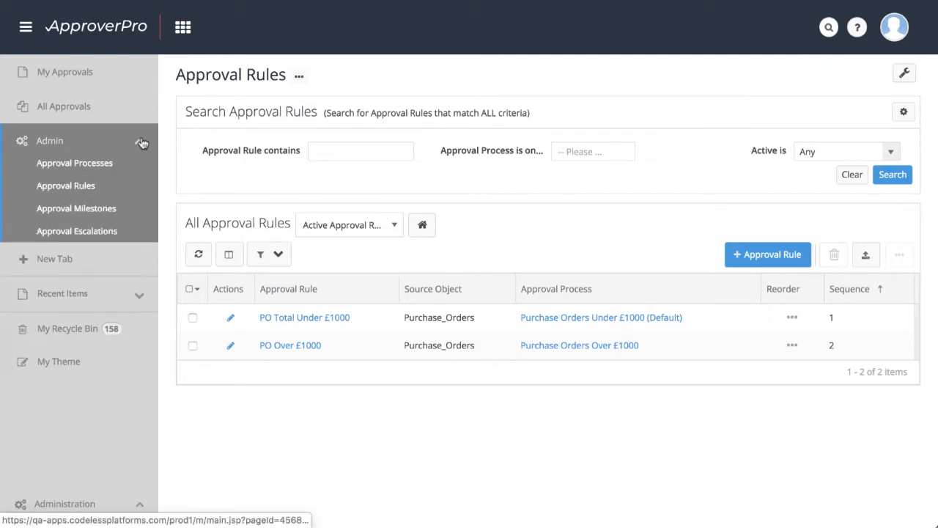
left_click(73, 163)
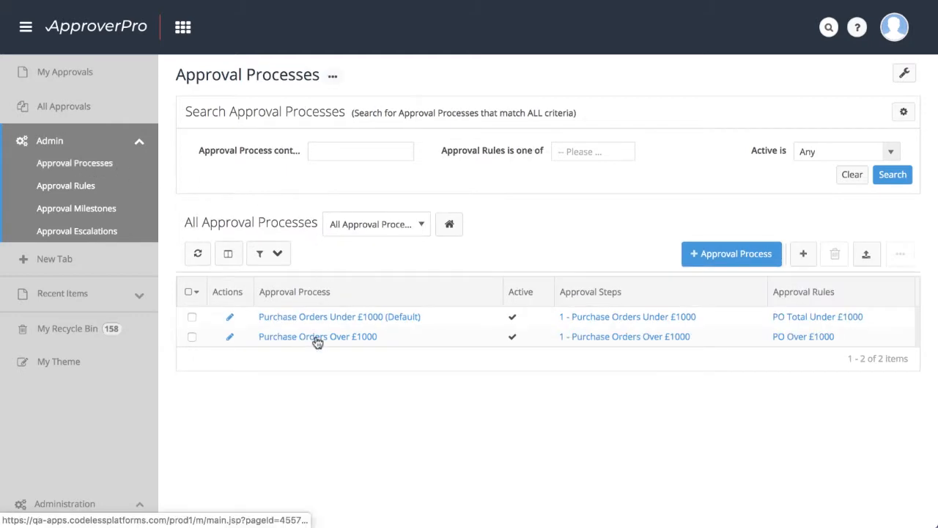
left_click(317, 336)
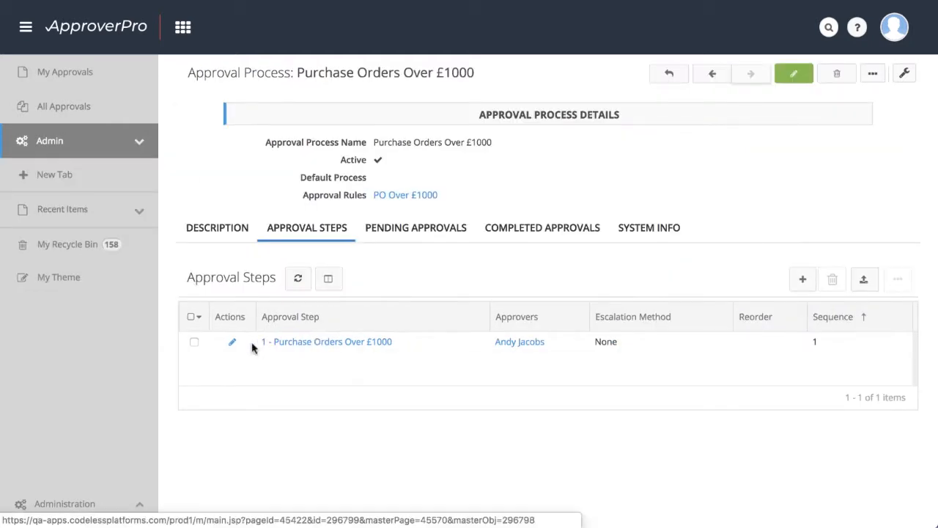
left_click(232, 342)
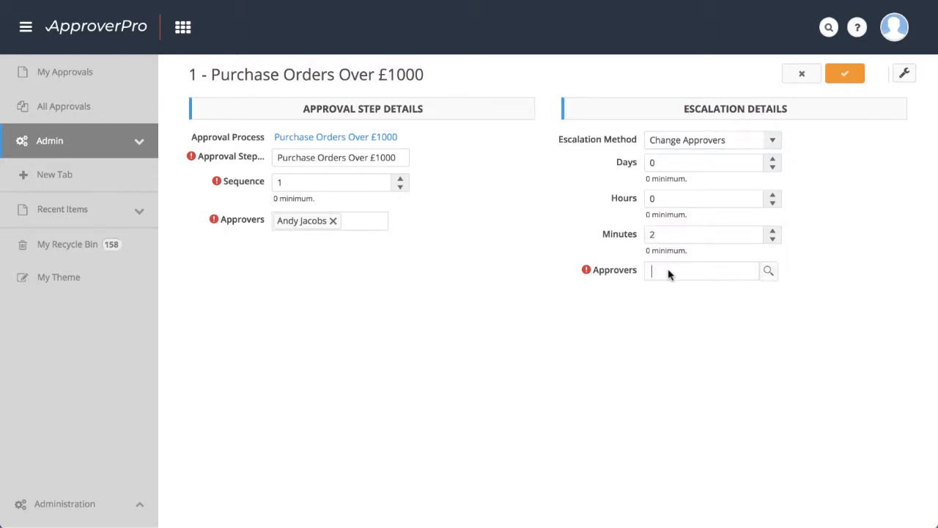
type("Aaron Bowen")
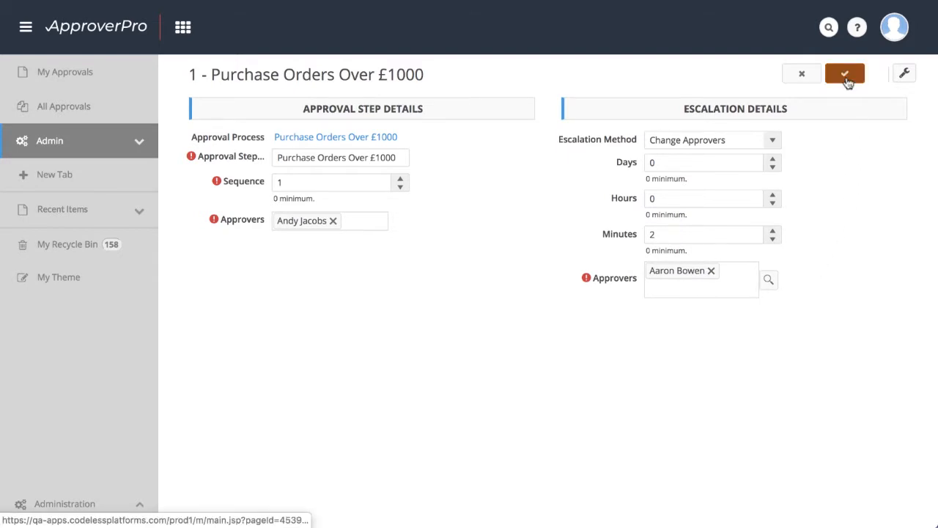
left_click(845, 73)
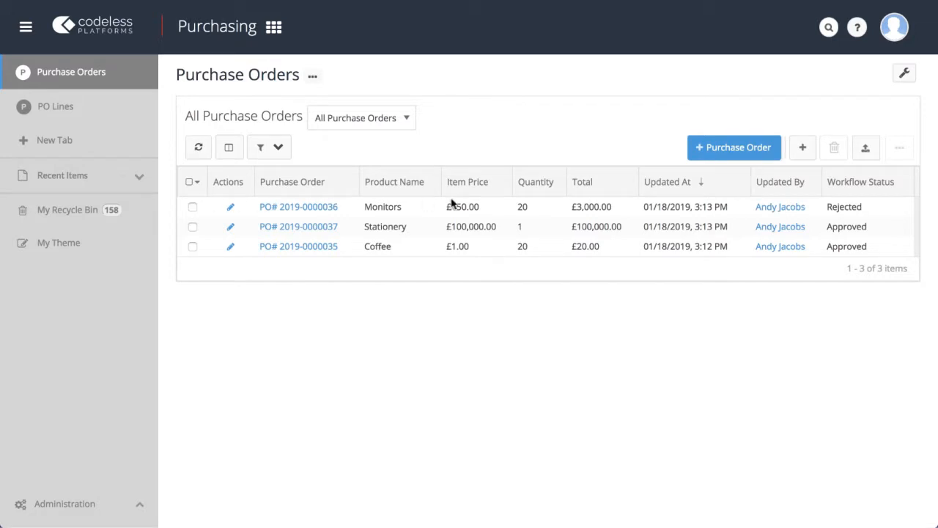
left_click(733, 147)
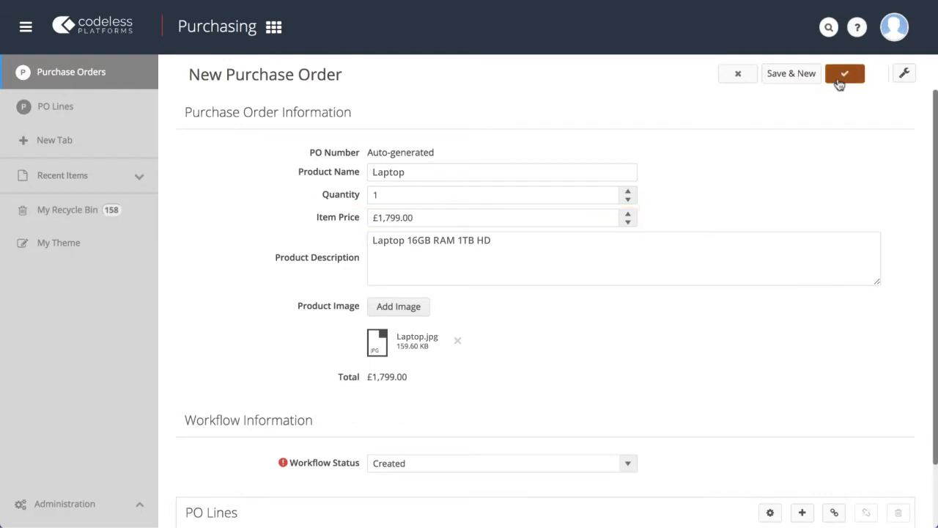
left_click(845, 74)
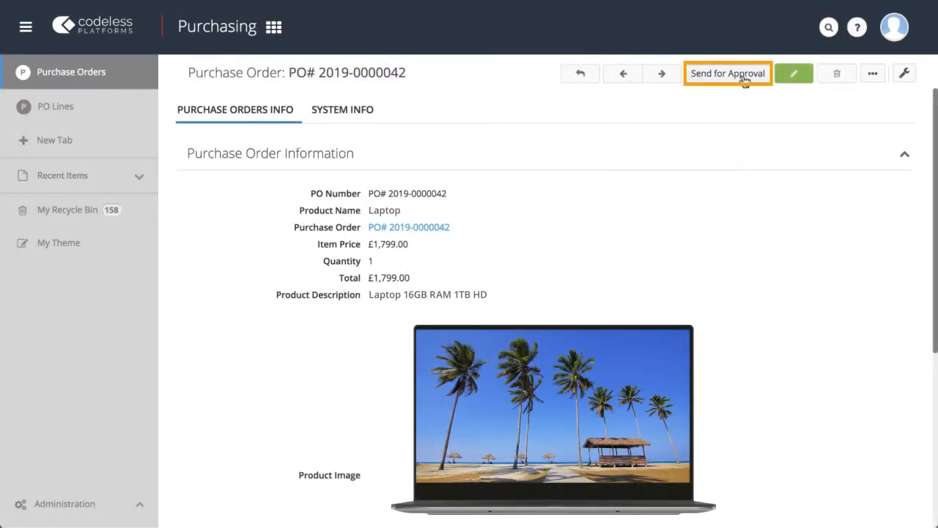
left_click(727, 73)
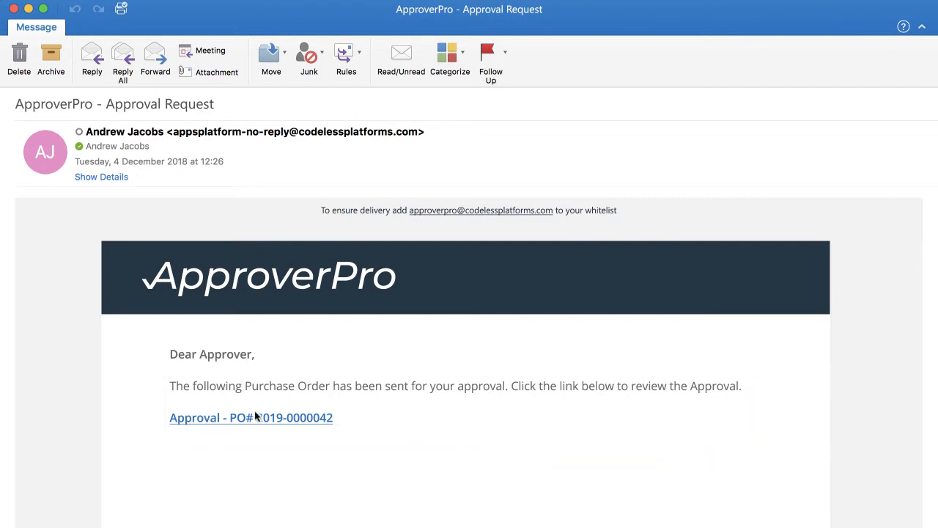
left_click(251, 417)
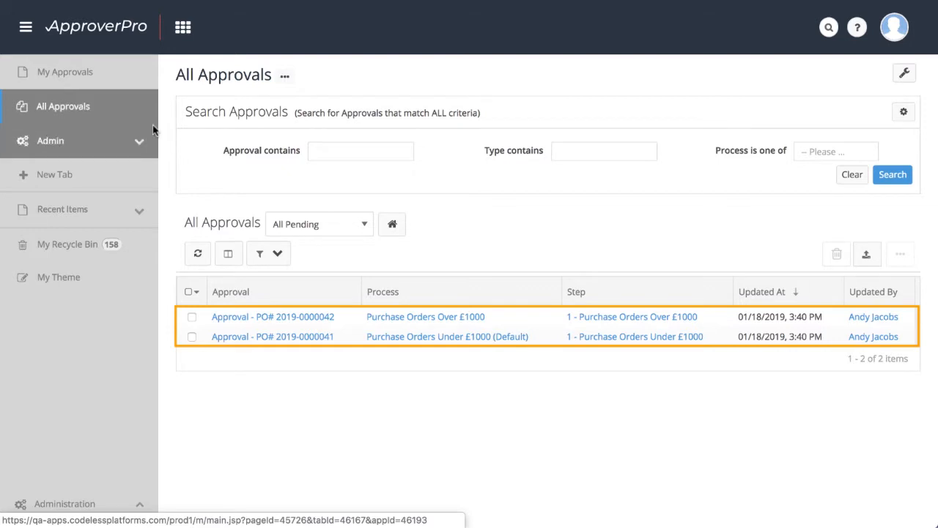
left_click(272, 335)
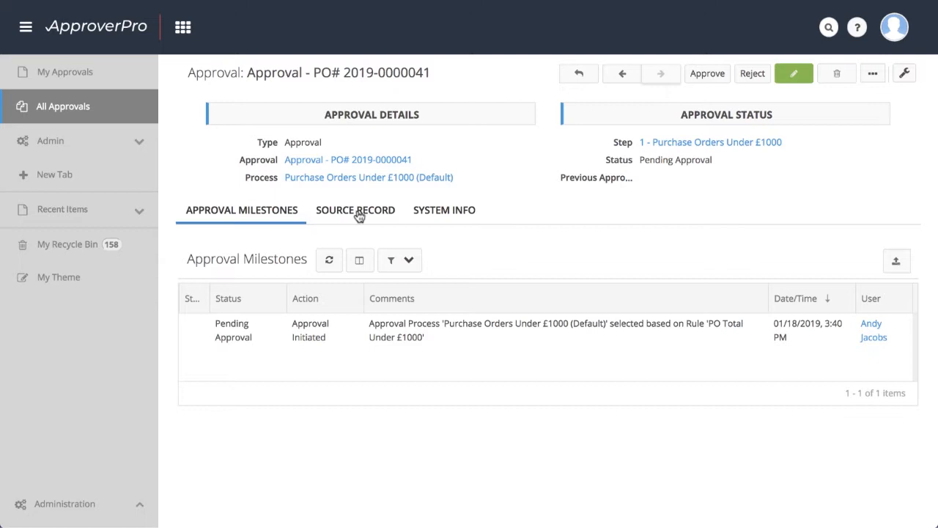
left_click(355, 209)
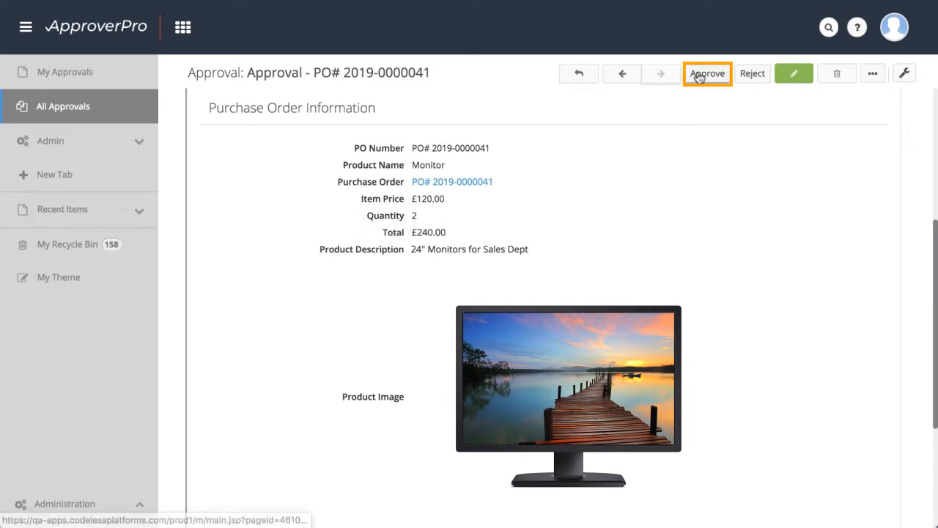
left_click(707, 74)
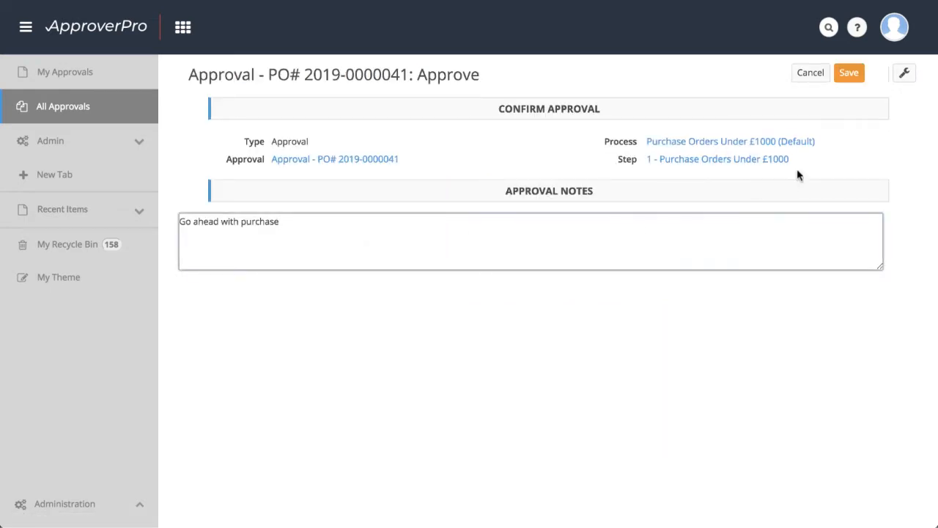
left_click(849, 74)
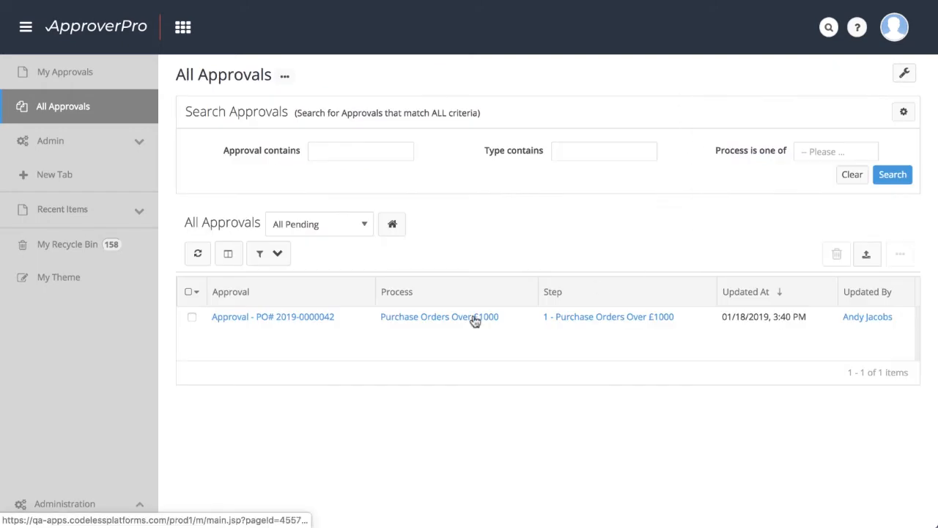
left_click(273, 317)
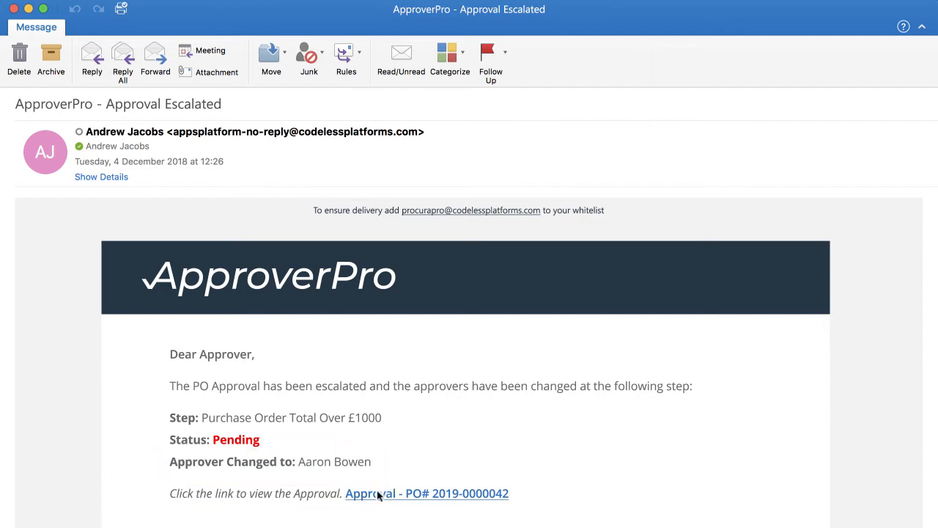
left_click(426, 493)
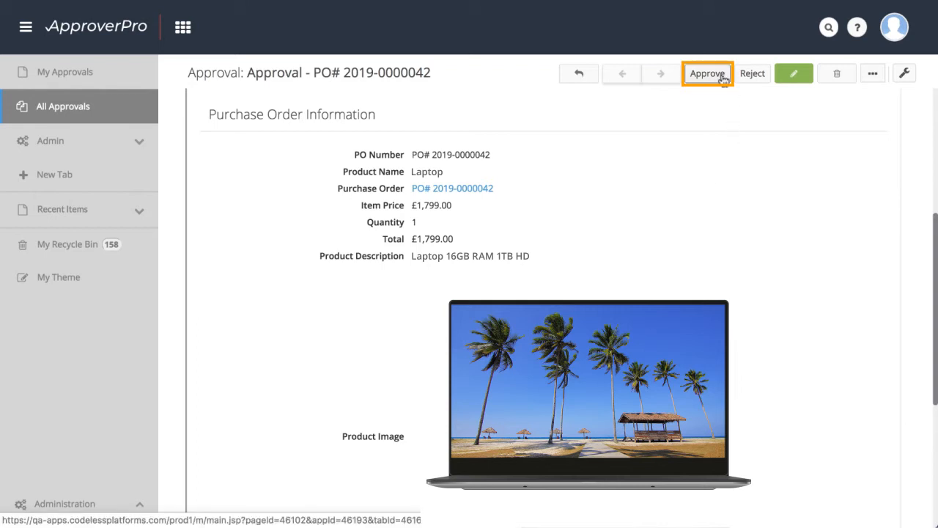
left_click(706, 74)
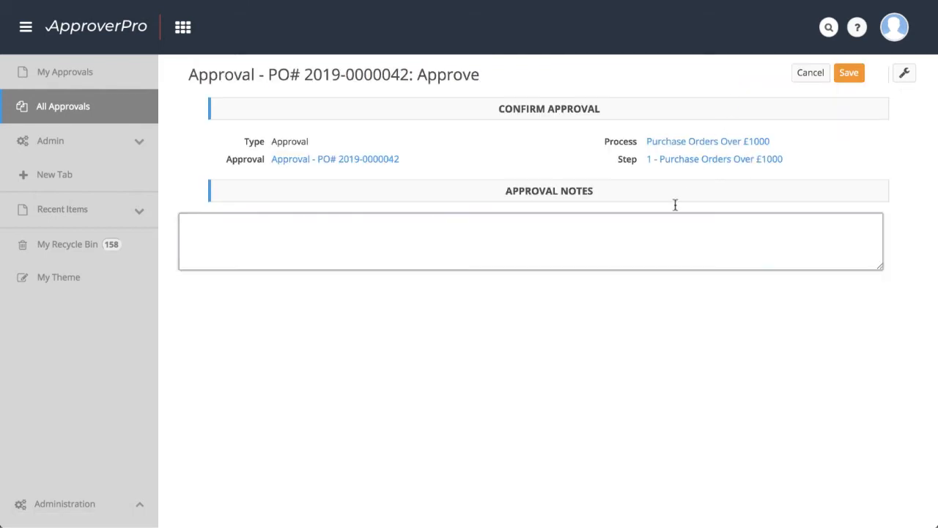
type("Approved")
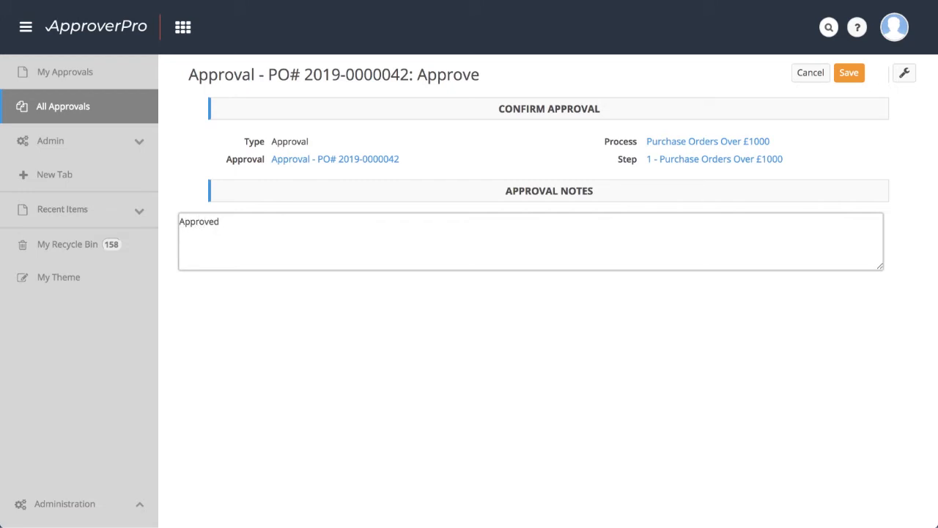
left_click(847, 73)
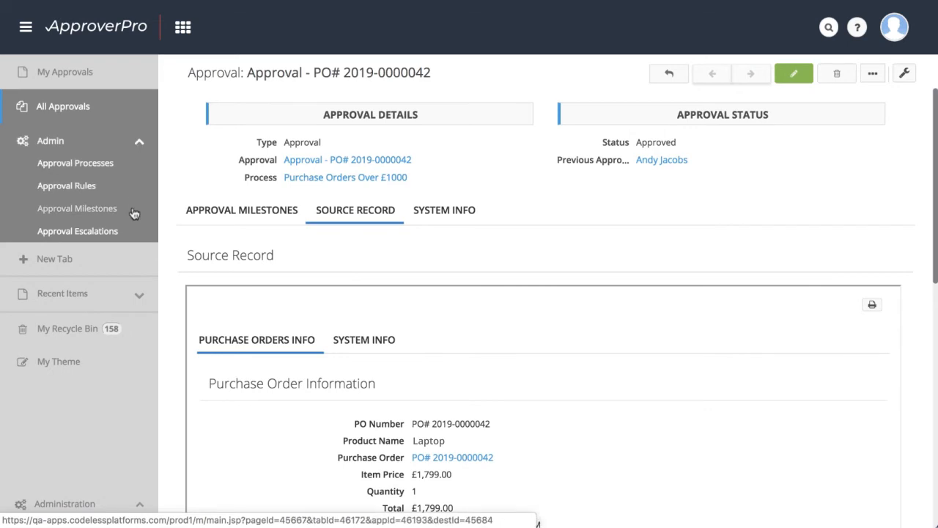
Show Admin > Approval Milestones listing the five initiation, escalation and approval entries.
left_click(76, 208)
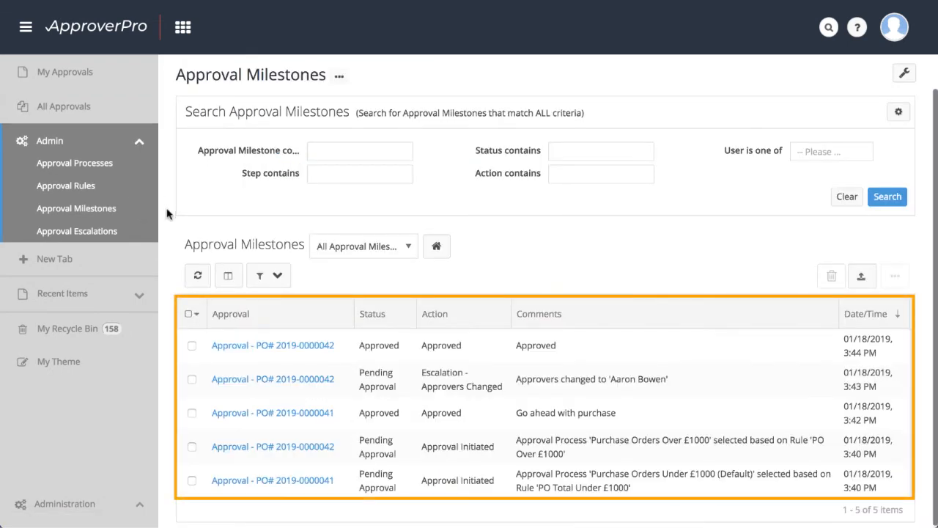